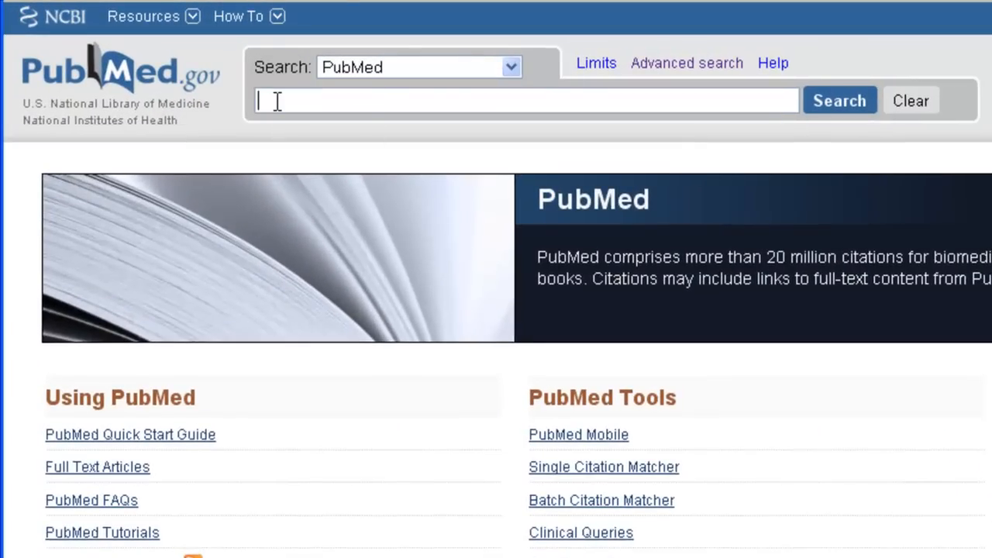
Enter the query 'strategic management health information systems' in the search box.
{"action": "type", "text": "strategic management health information systems"}
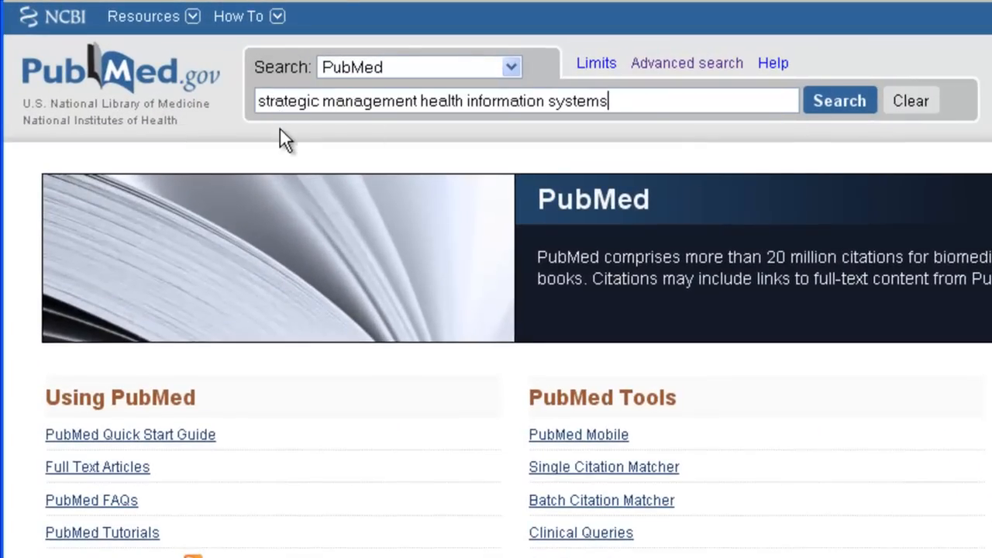
{"action": "mouse_move", "coordinate": [286, 147]}
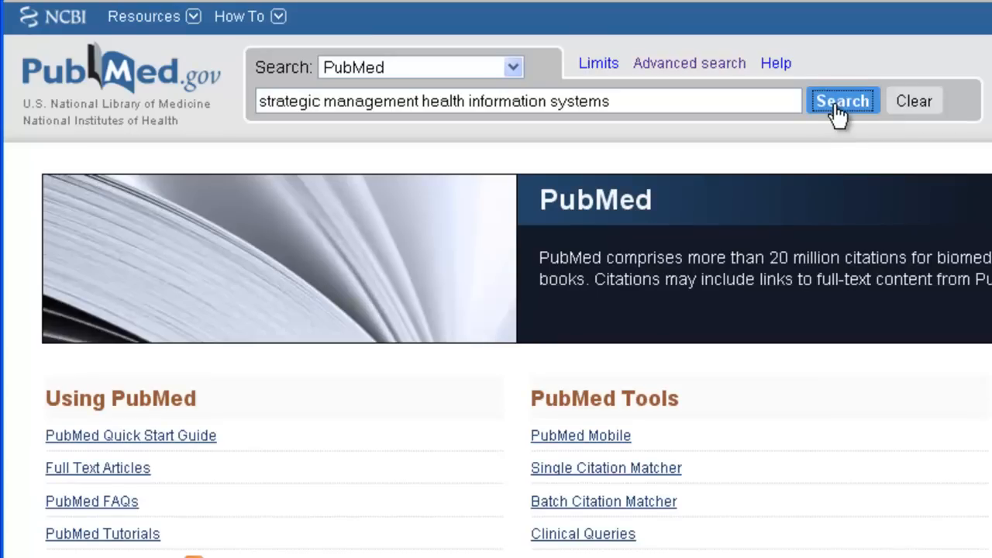
Run the search (735 results) and scroll to the Search details showing the MeSH translation.
{"action": "left_click", "coordinate": [842, 101]}
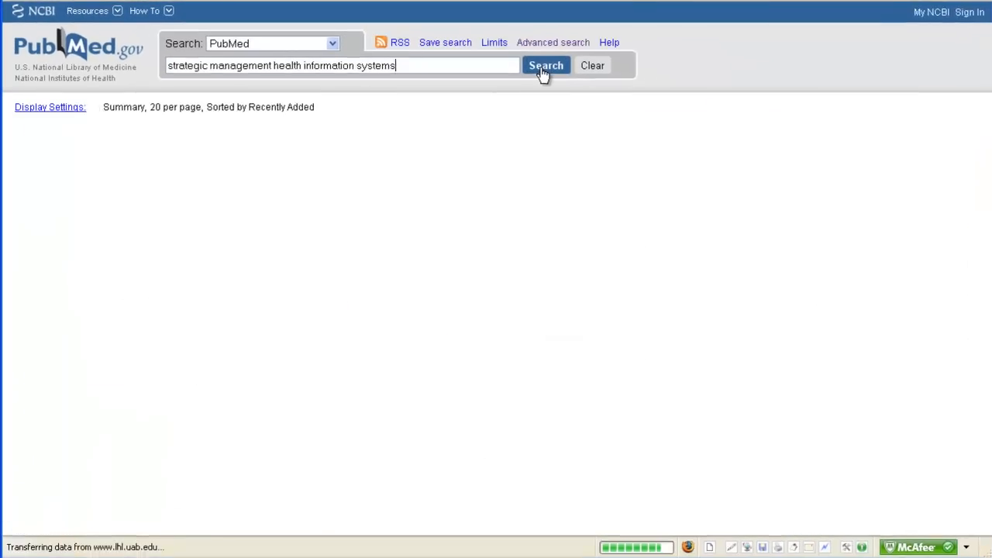
{"action": "left_click", "coordinate": [546, 65]}
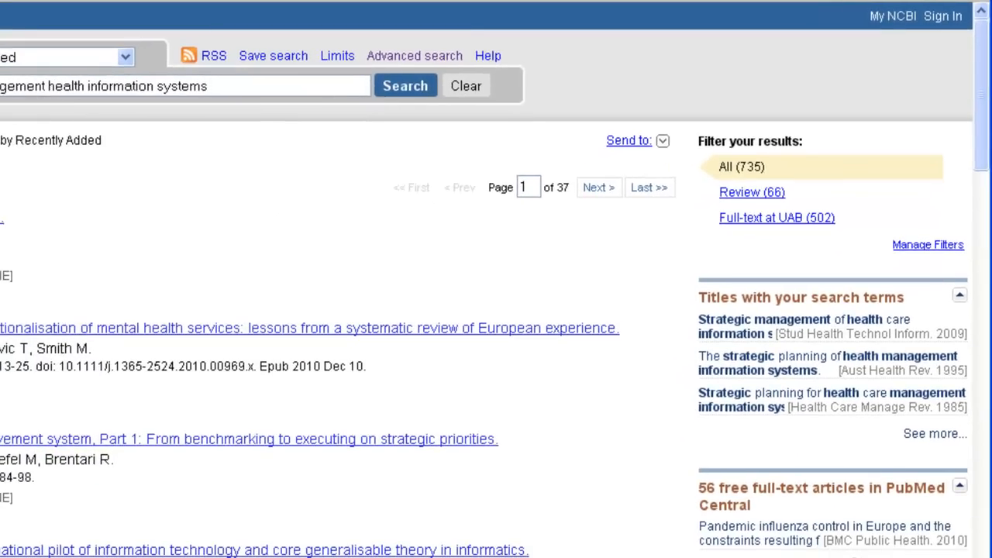
{"action": "scroll", "scroll_direction": "down", "scroll_amount": 3}
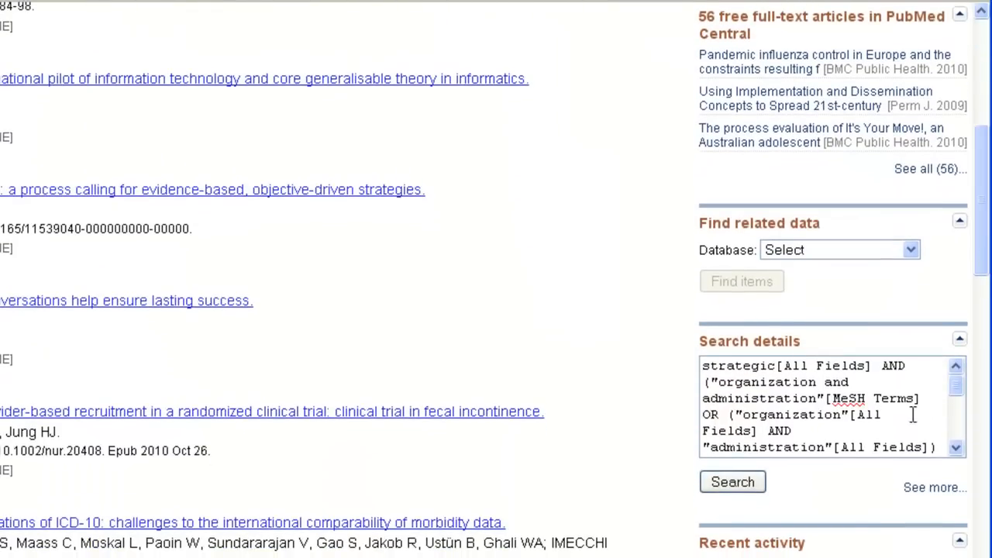
{"action": "scroll", "scroll_direction": "down", "scroll_amount": 3}
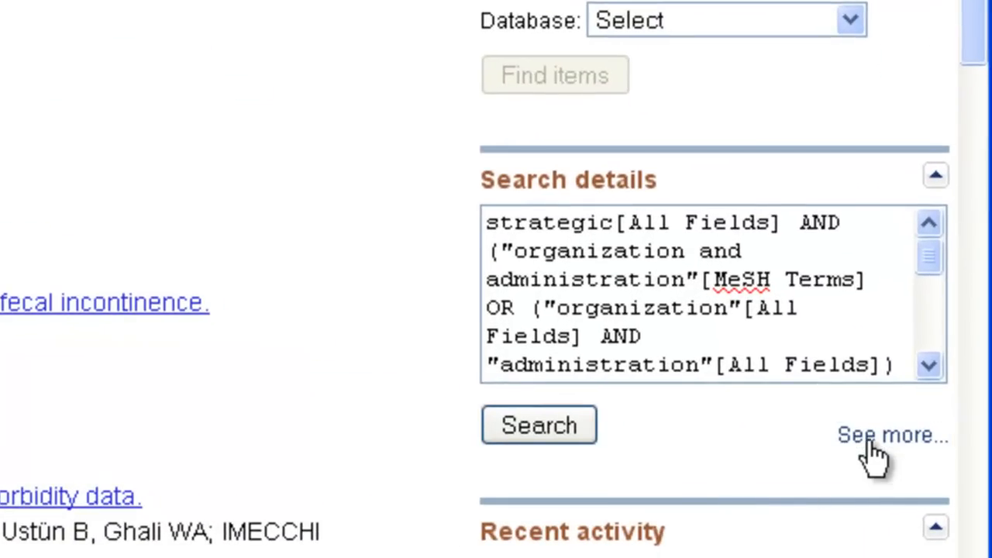
{"action": "left_click", "coordinate": [891, 435]}
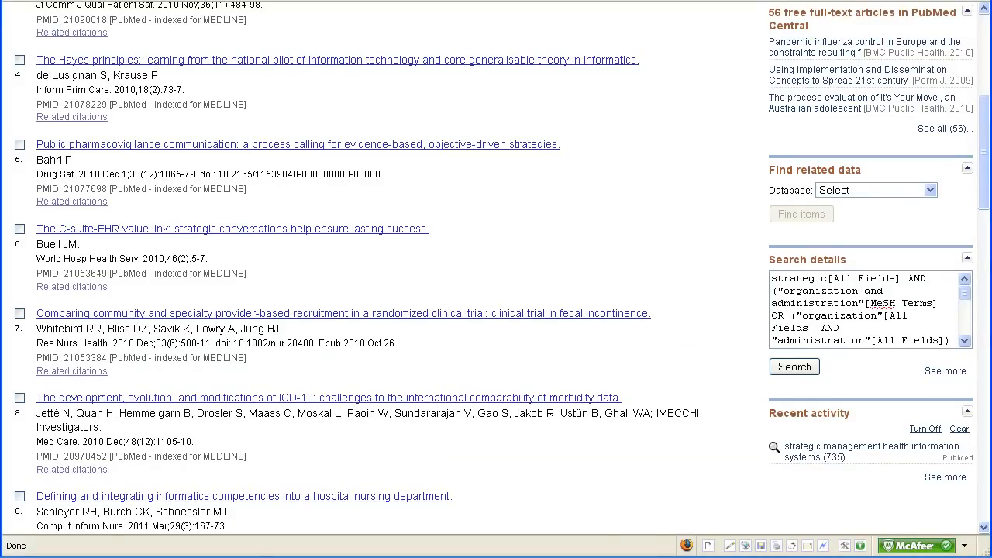
{"action": "scroll", "scroll_direction": "up", "scroll_amount": 3}
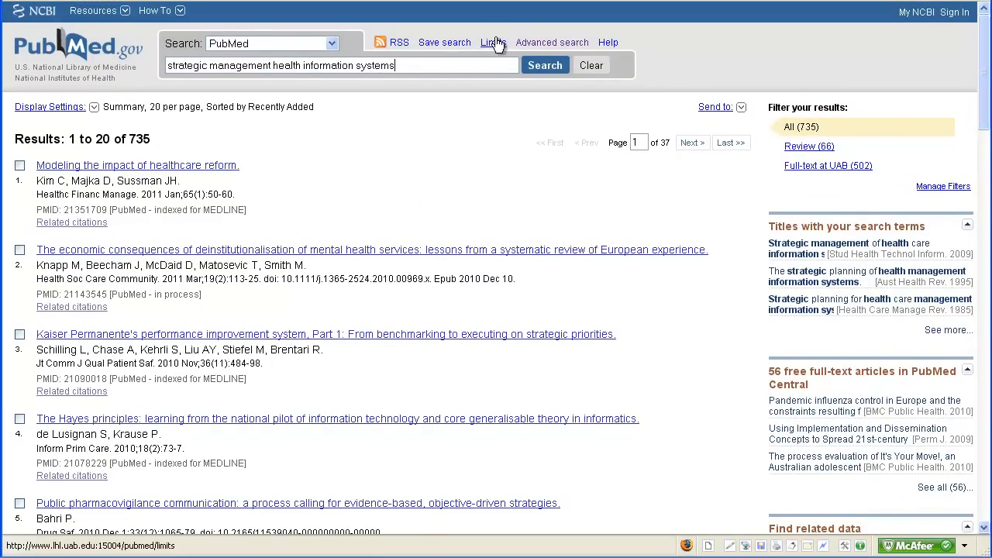
Go to the Limits page and restrict publication dates to the last 2 years.
{"action": "left_click", "coordinate": [493, 42]}
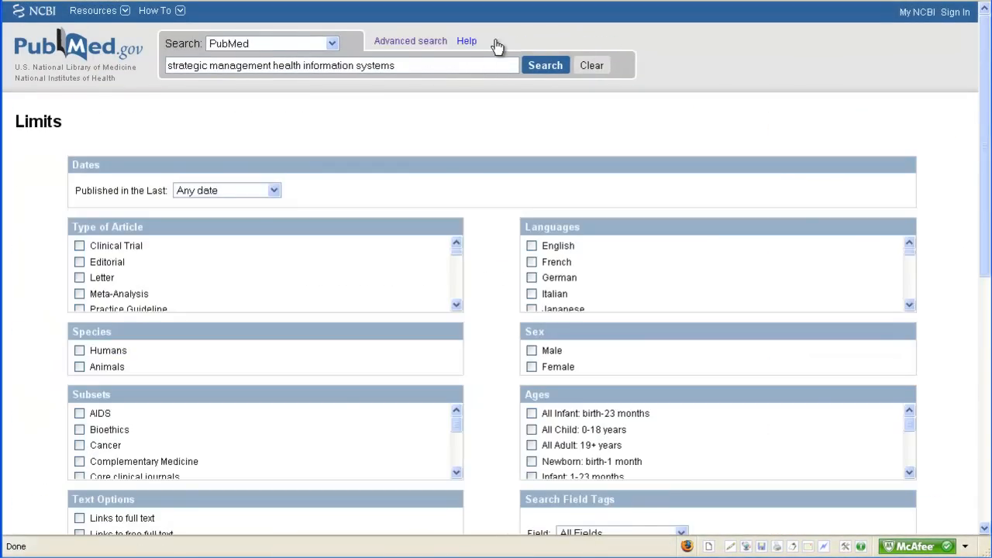
{"action": "mouse_move", "coordinate": [483, 160]}
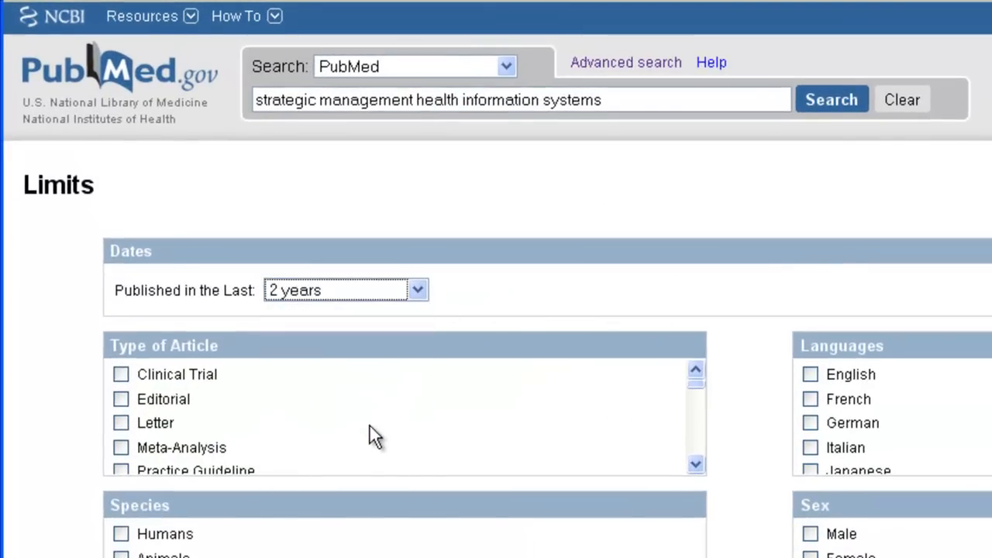
{"action": "mouse_move", "coordinate": [727, 431]}
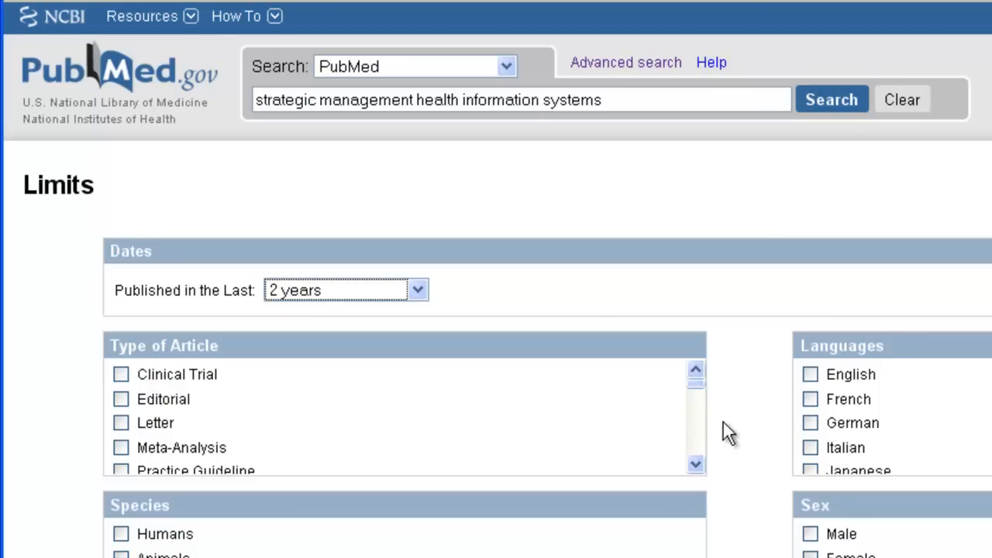
{"action": "left_click", "coordinate": [810, 374]}
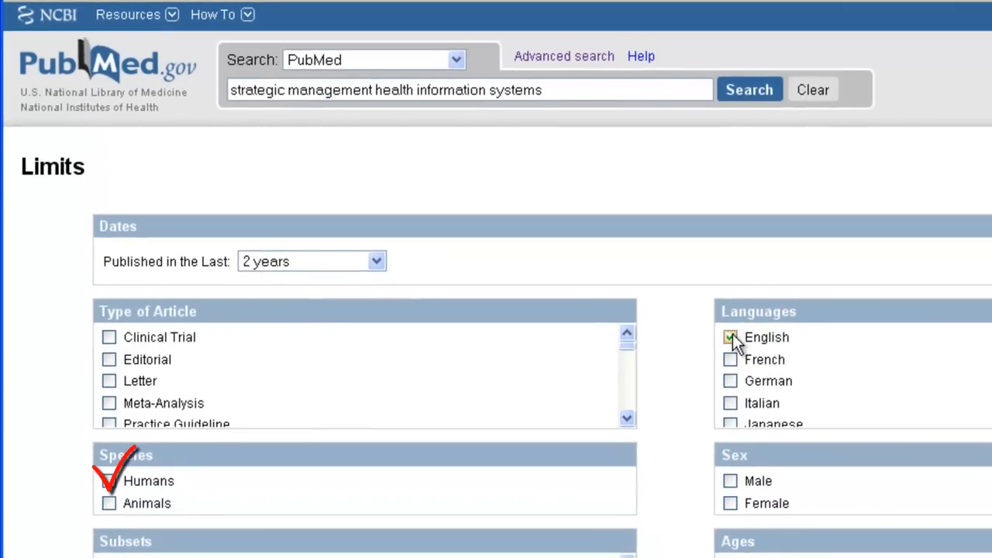
Restrict to English-language articles and review the Type of Article and Subsets lists.
{"action": "left_click", "coordinate": [729, 337]}
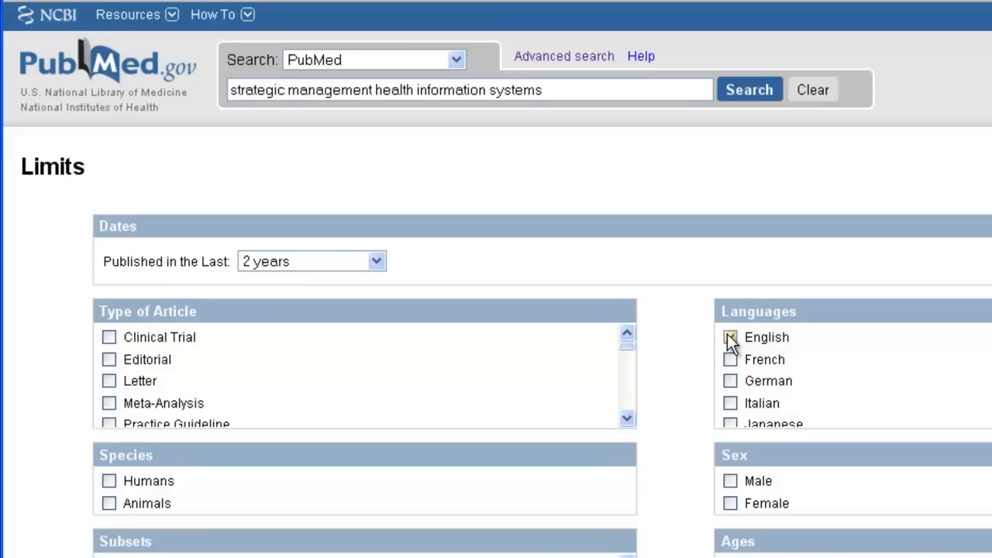
{"action": "left_click", "coordinate": [730, 337]}
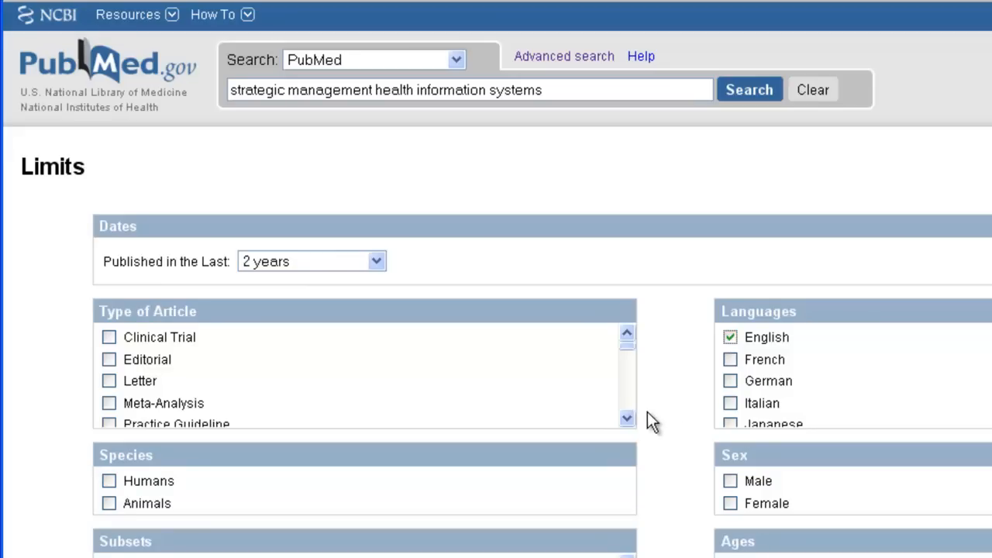
{"action": "left_click", "coordinate": [627, 419]}
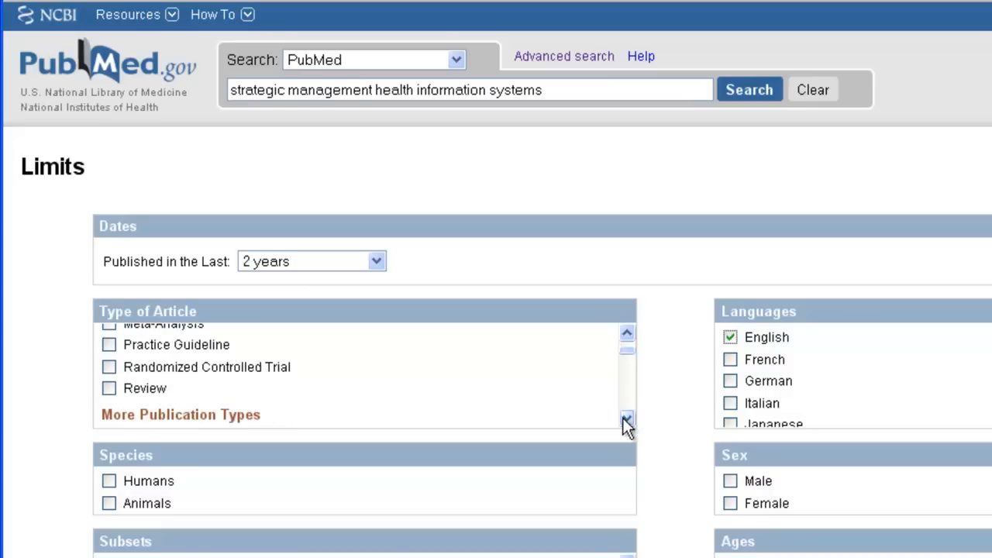
{"action": "left_click", "coordinate": [628, 418]}
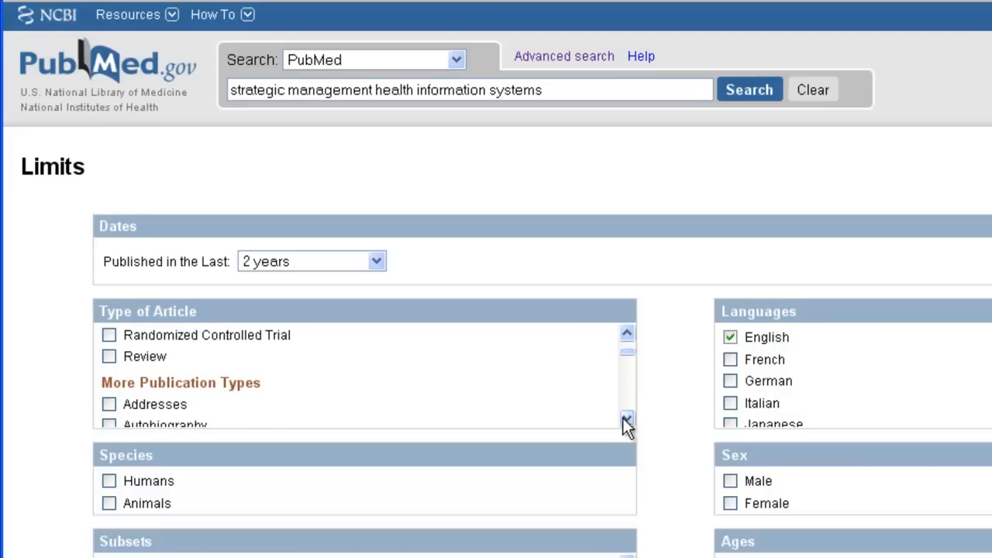
{"action": "scroll", "scroll_direction": "down", "scroll_amount": 3}
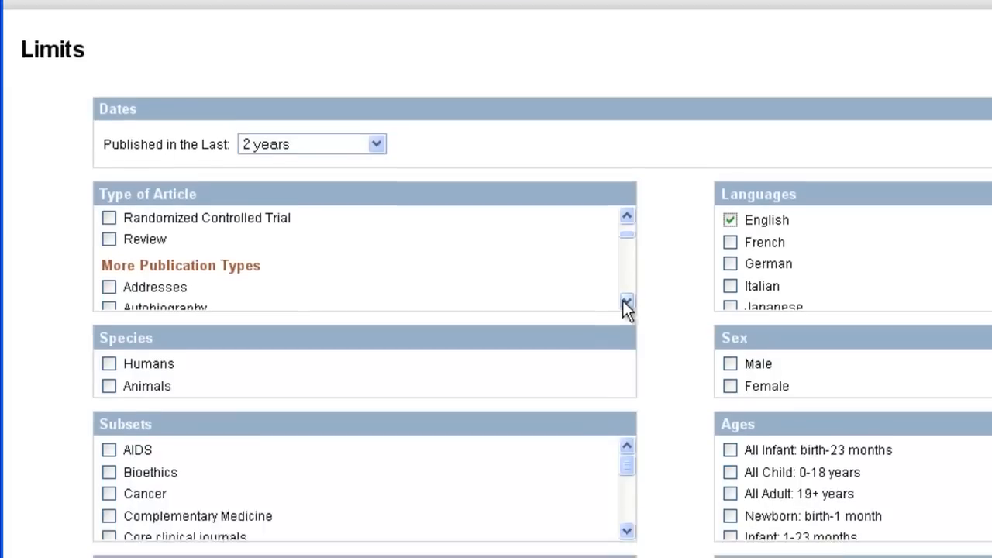
{"action": "scroll", "scroll_direction": "down", "scroll_amount": 3}
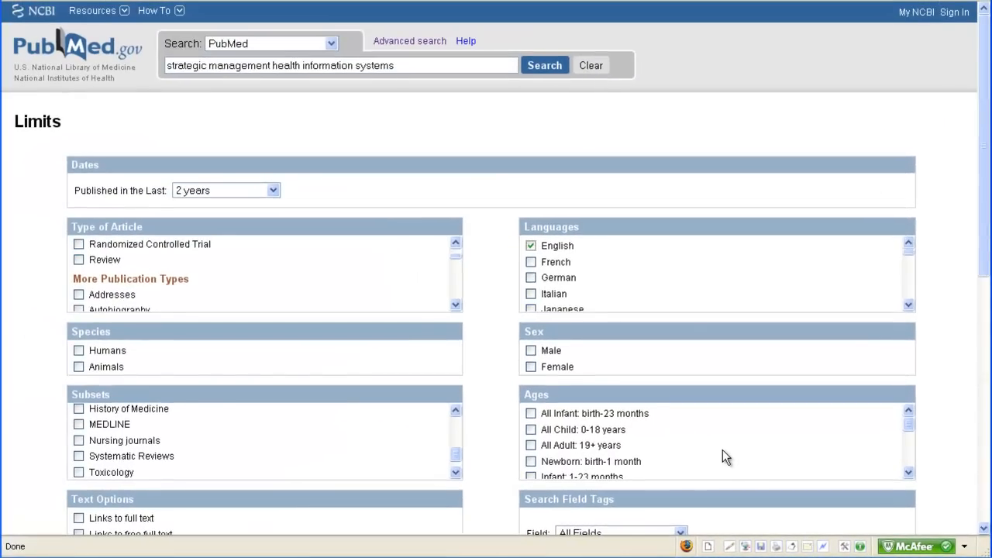
{"action": "mouse_move", "coordinate": [650, 123]}
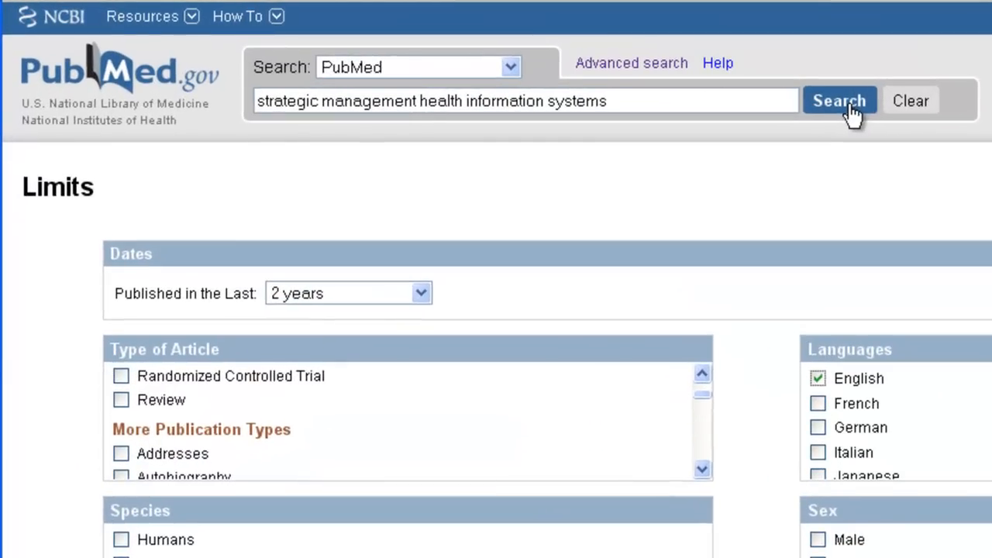
Rerun the search with the limits applied, returning 82 results.
{"action": "left_click", "coordinate": [840, 101]}
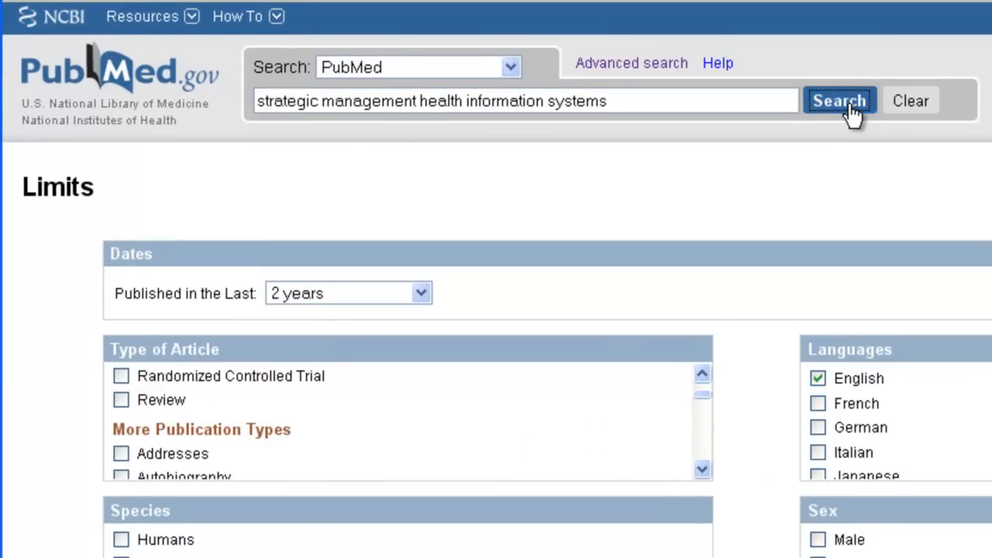
{"action": "left_click", "coordinate": [839, 101]}
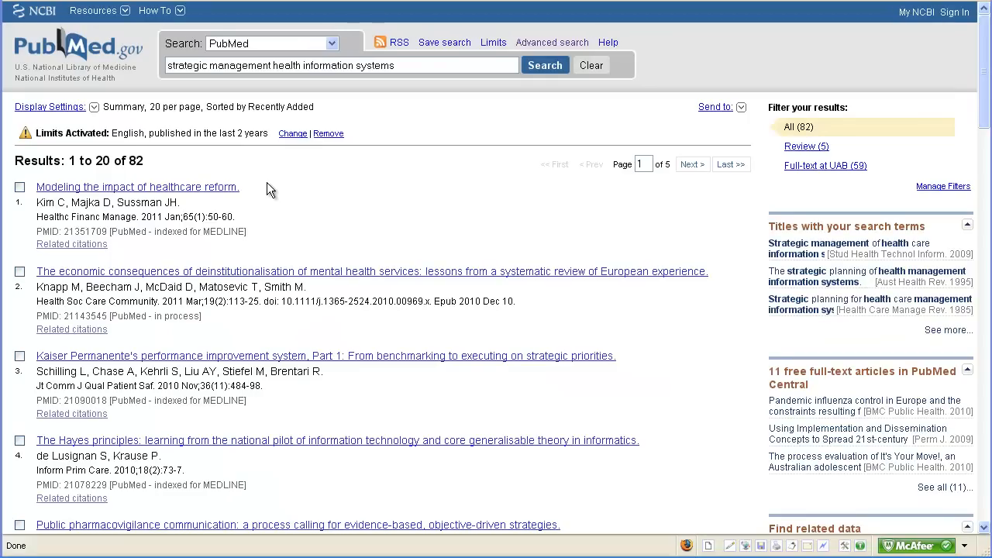